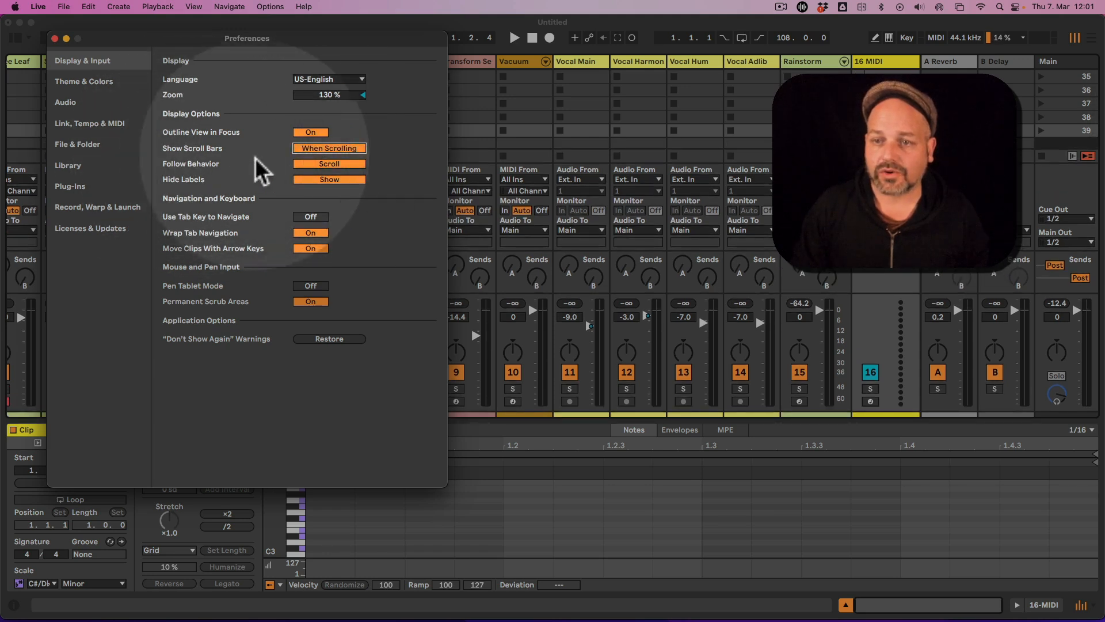
Set Show Scroll Bars to Always in Display & Input preferences and close Preferences.
{"action": "left_click", "coordinate": [328, 148]}
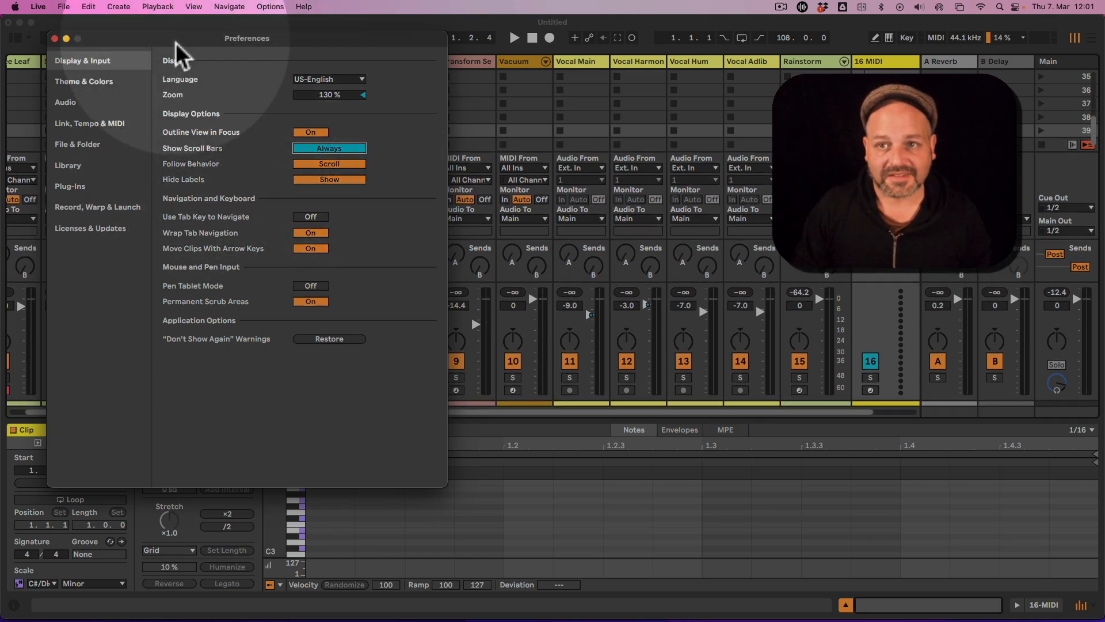
{"action": "left_click", "coordinate": [55, 38]}
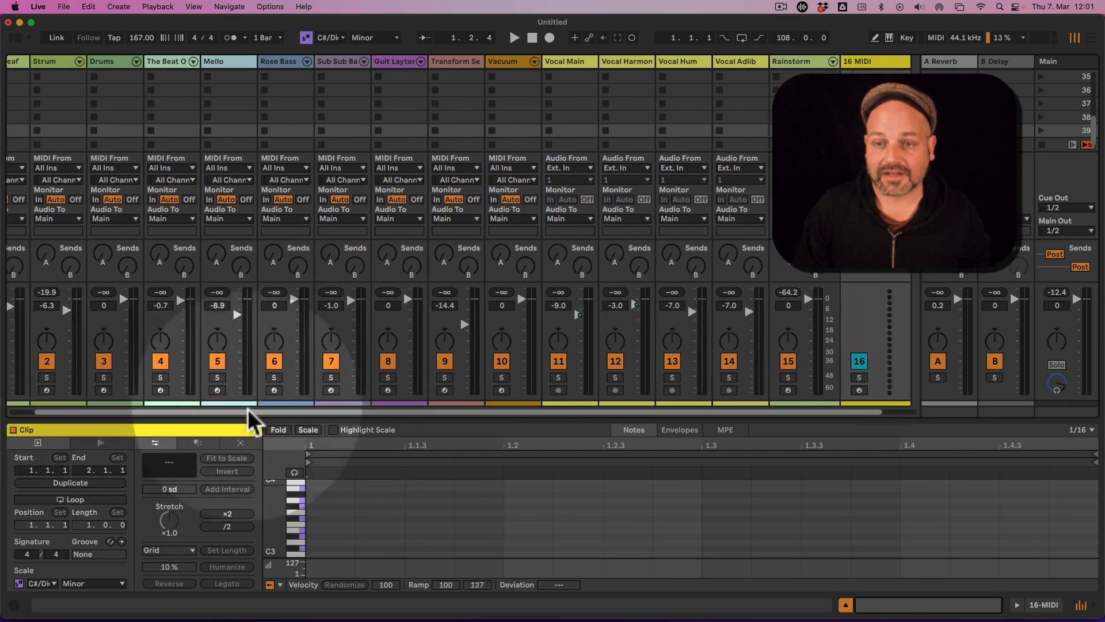
Scroll the Session View mixer fully left so track 1, Coffee Leaf, is visible.
{"action": "scroll", "scroll_direction": "left", "scroll_amount": 3}
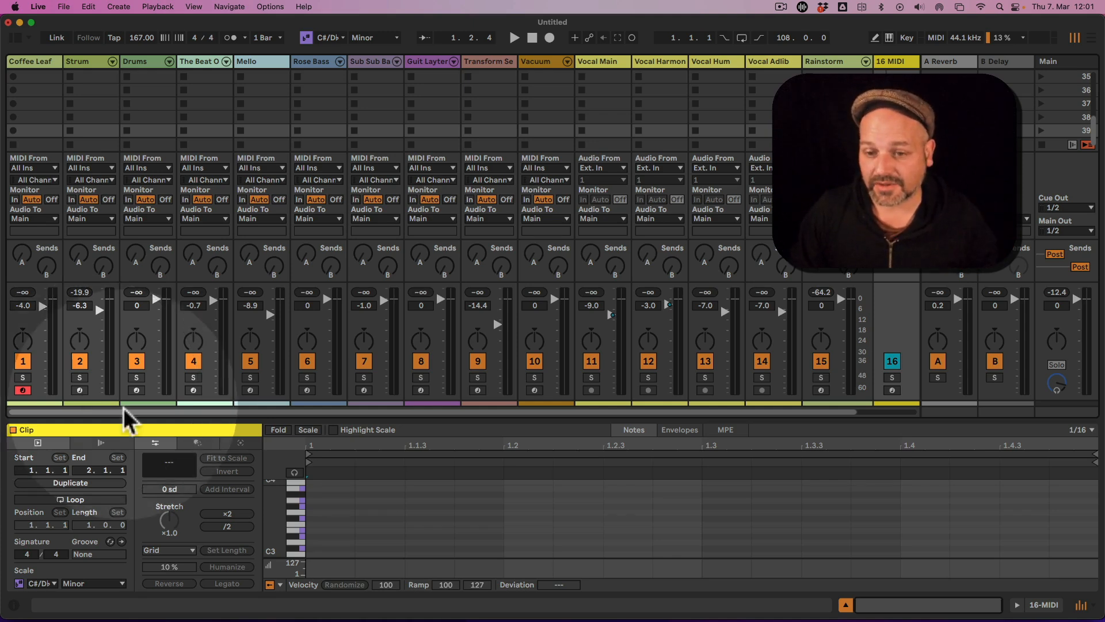
{"action": "mouse_move", "coordinate": [92, 431]}
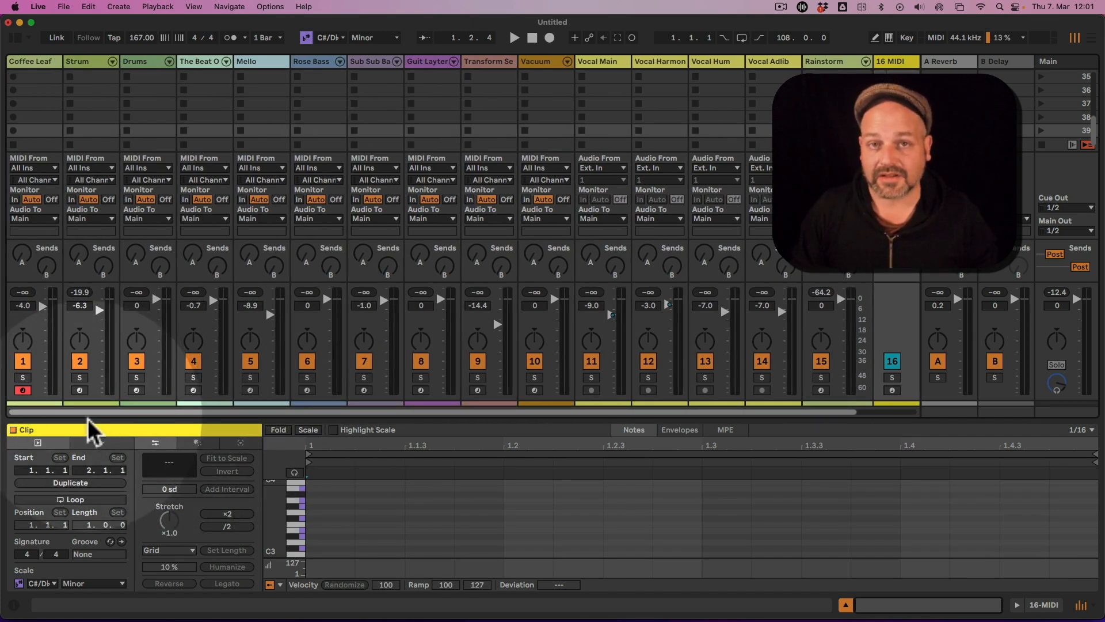
{"action": "mouse_move", "coordinate": [84, 416]}
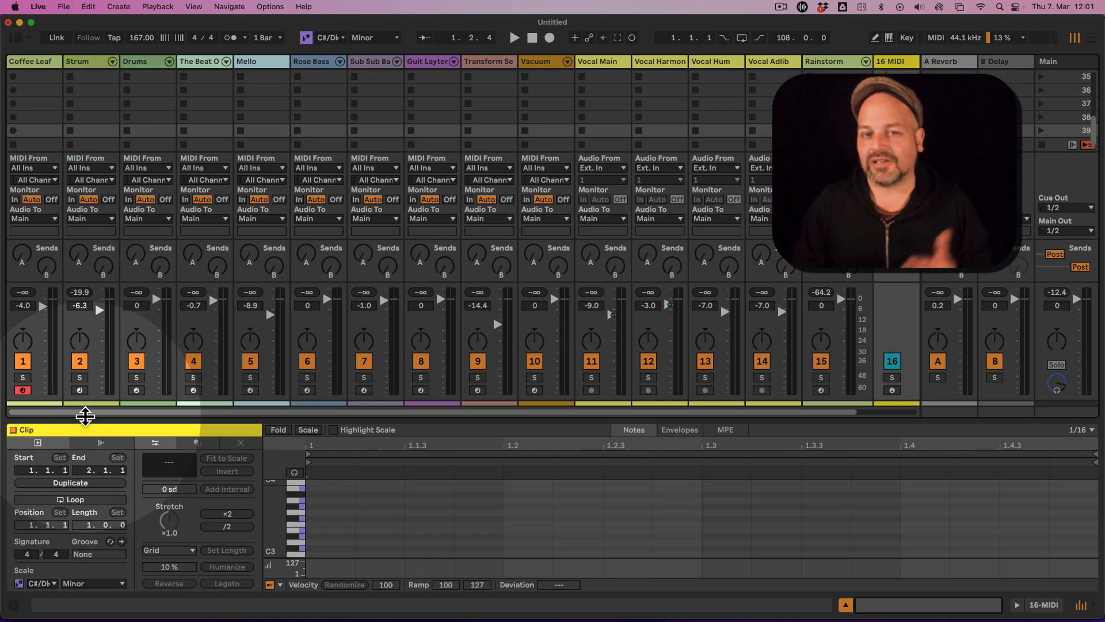